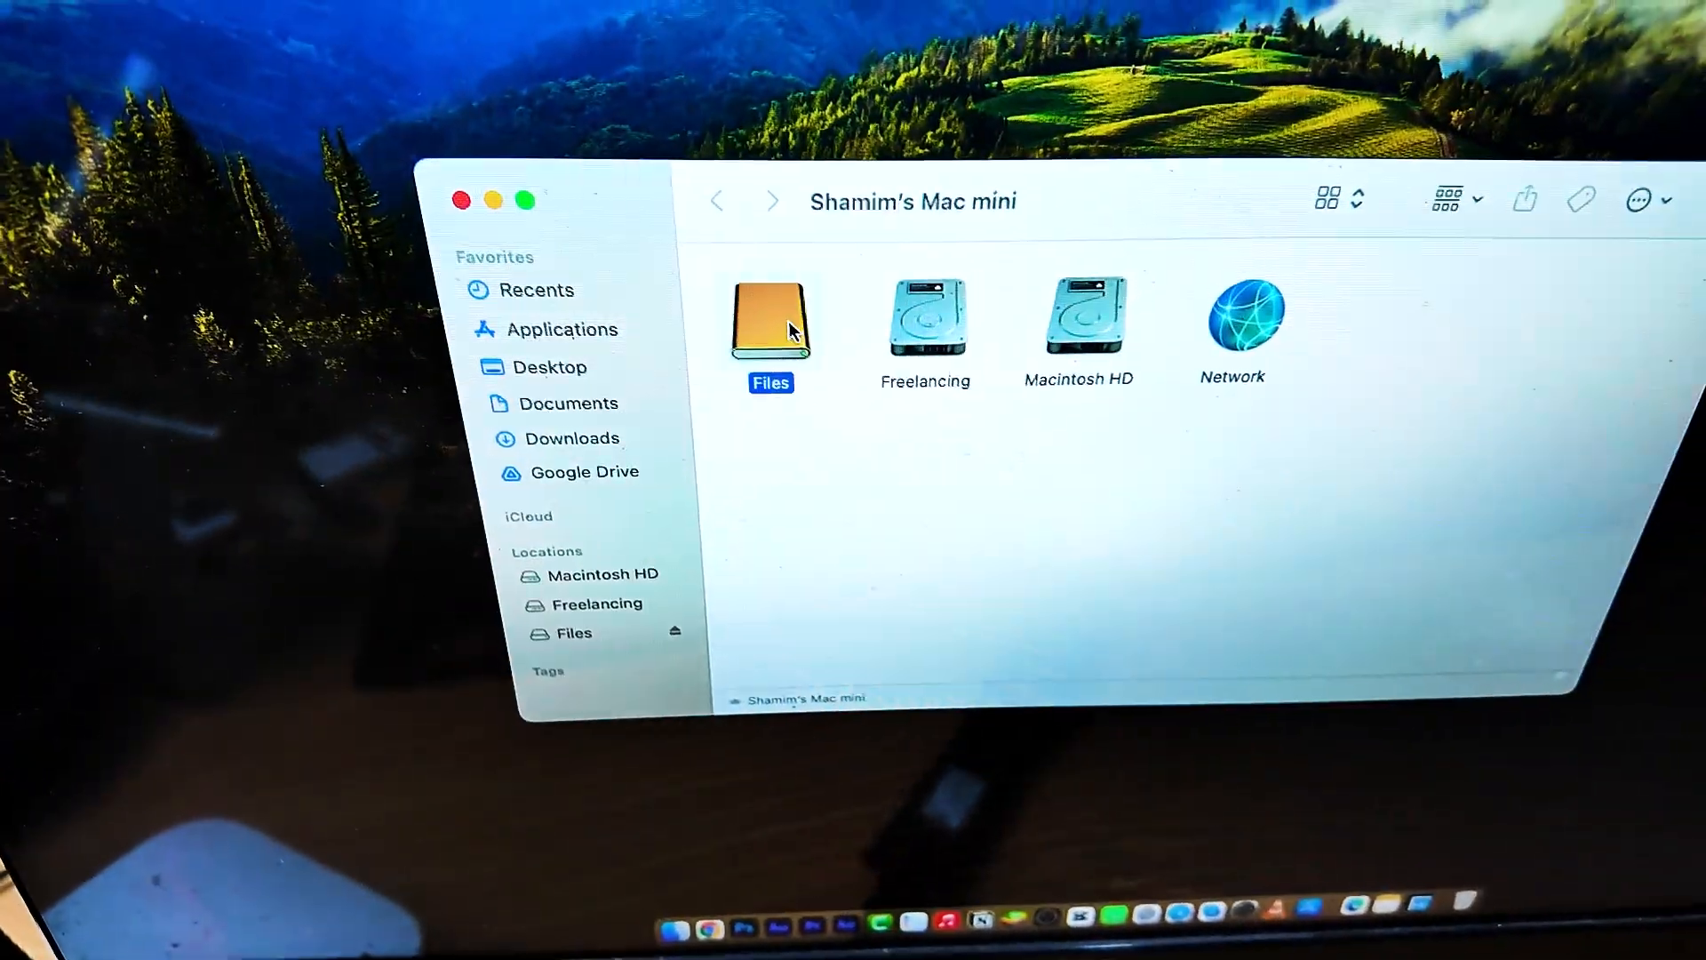
Step: Bring up the context menu for the external Files volume in the Mac mini window
right_click(771, 326)
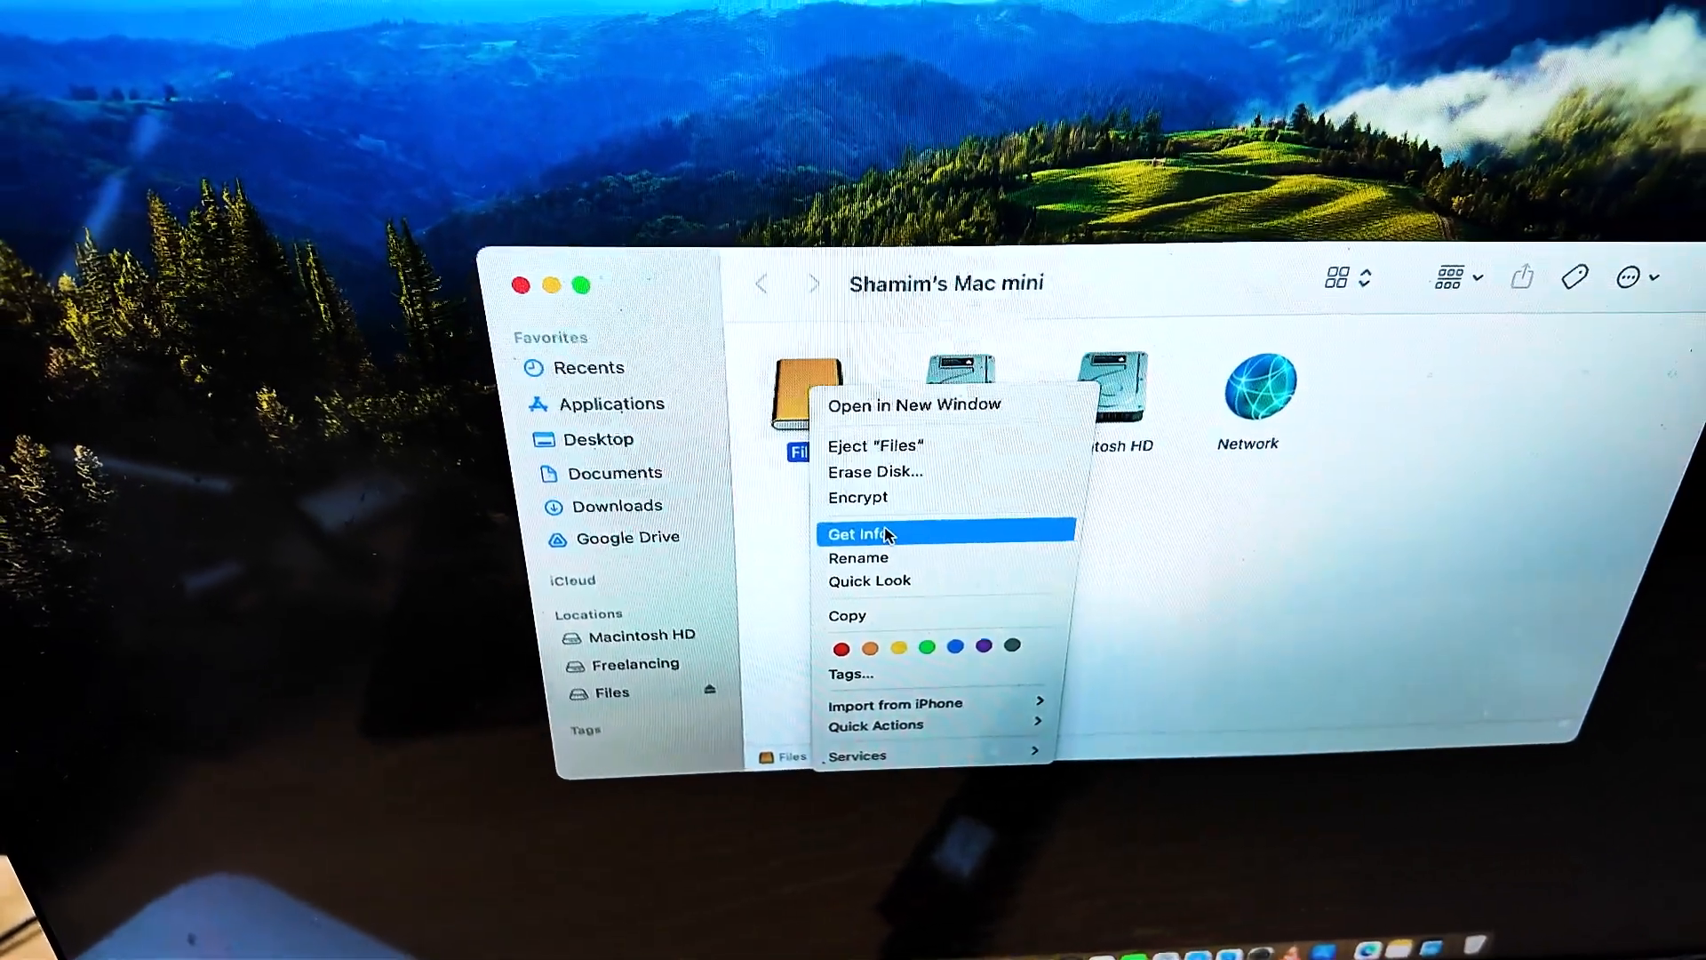
Step: View the Files volume's info (APFS, 1 TB, 724 GB available), then close it
left_click(861, 533)
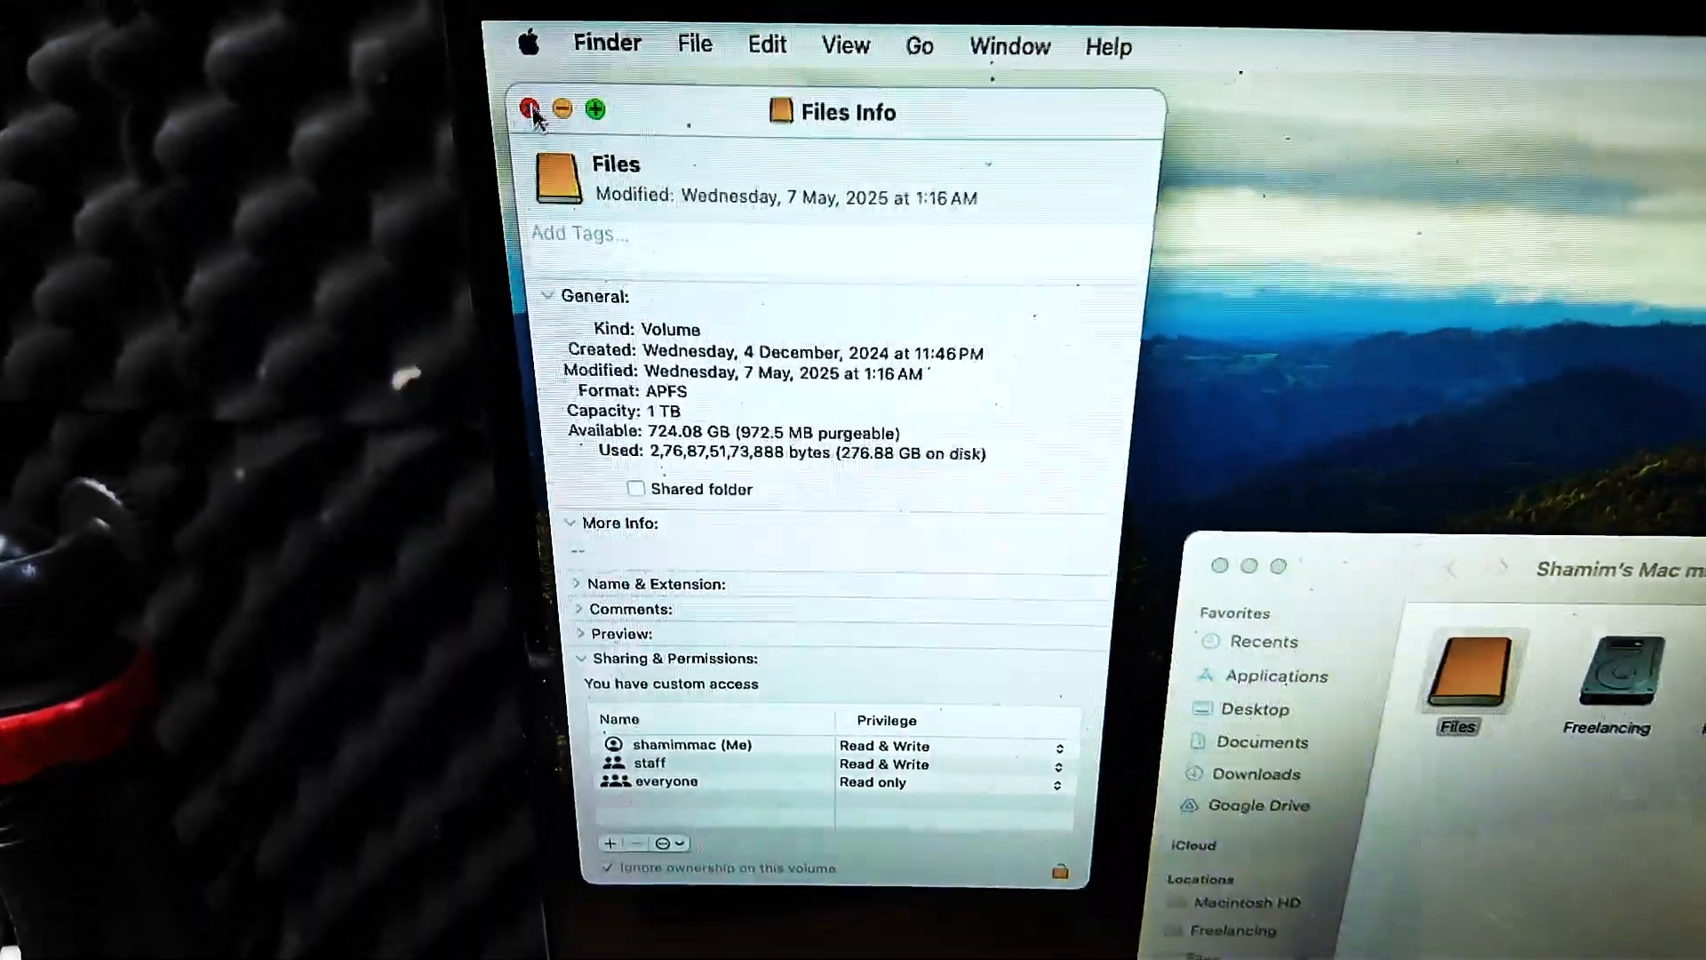
left_click(532, 111)
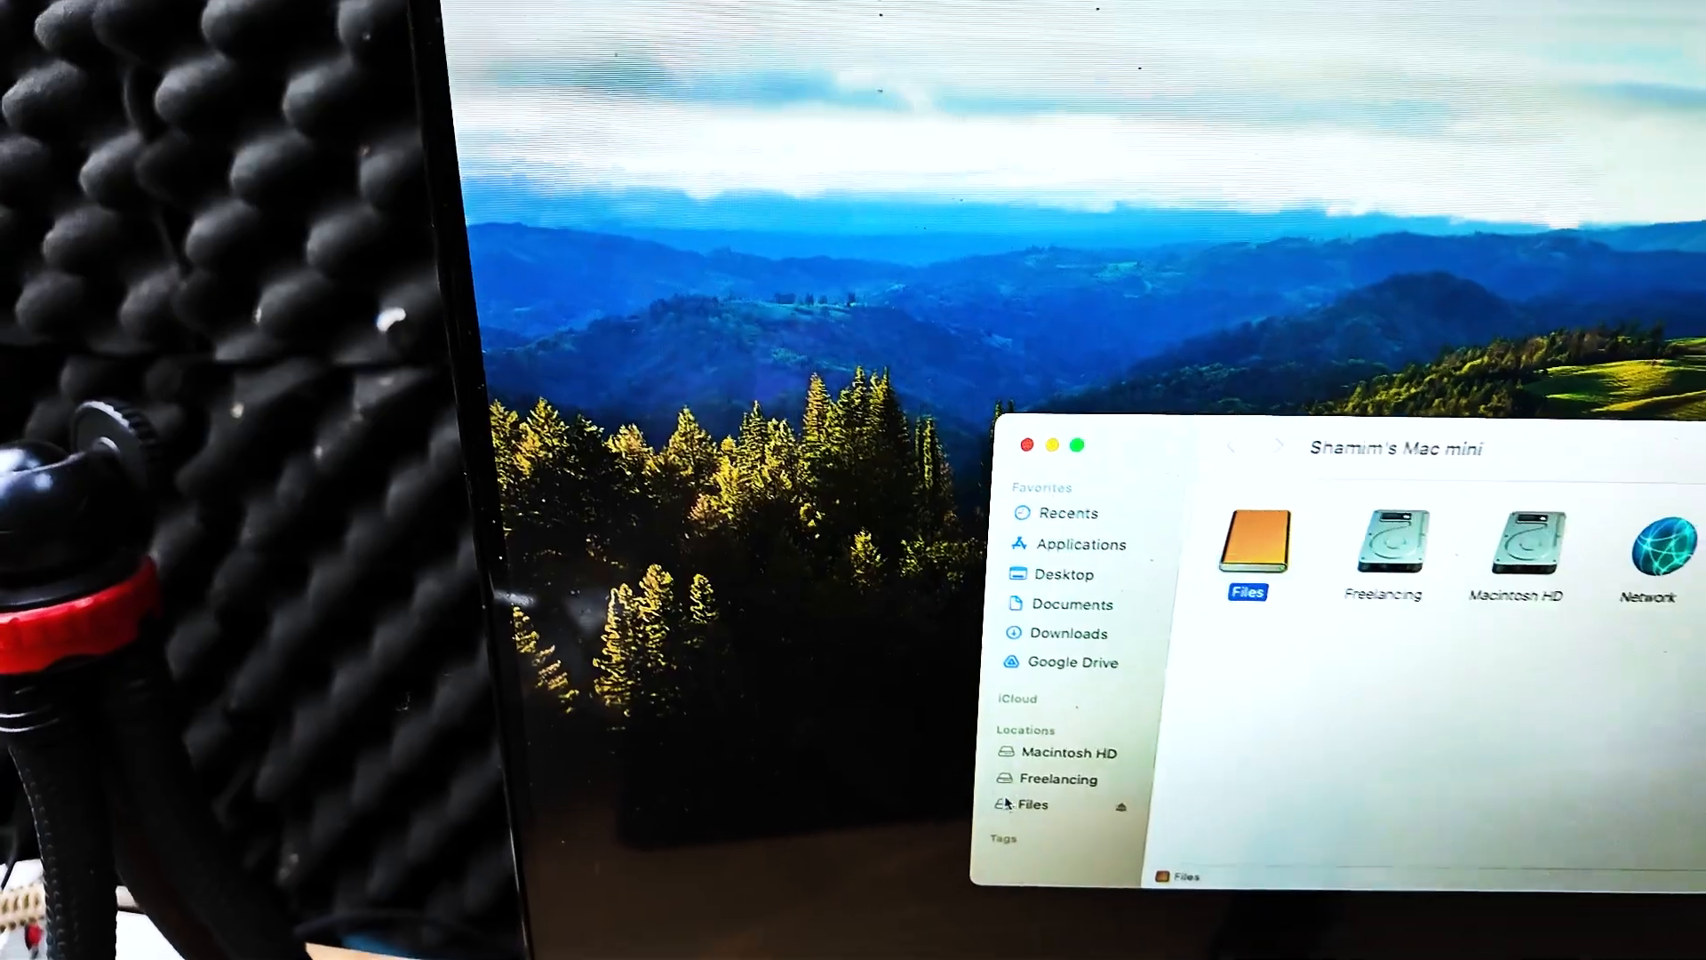
Step: Open the Files volume to view its folders, then close that window
double_click(1248, 554)
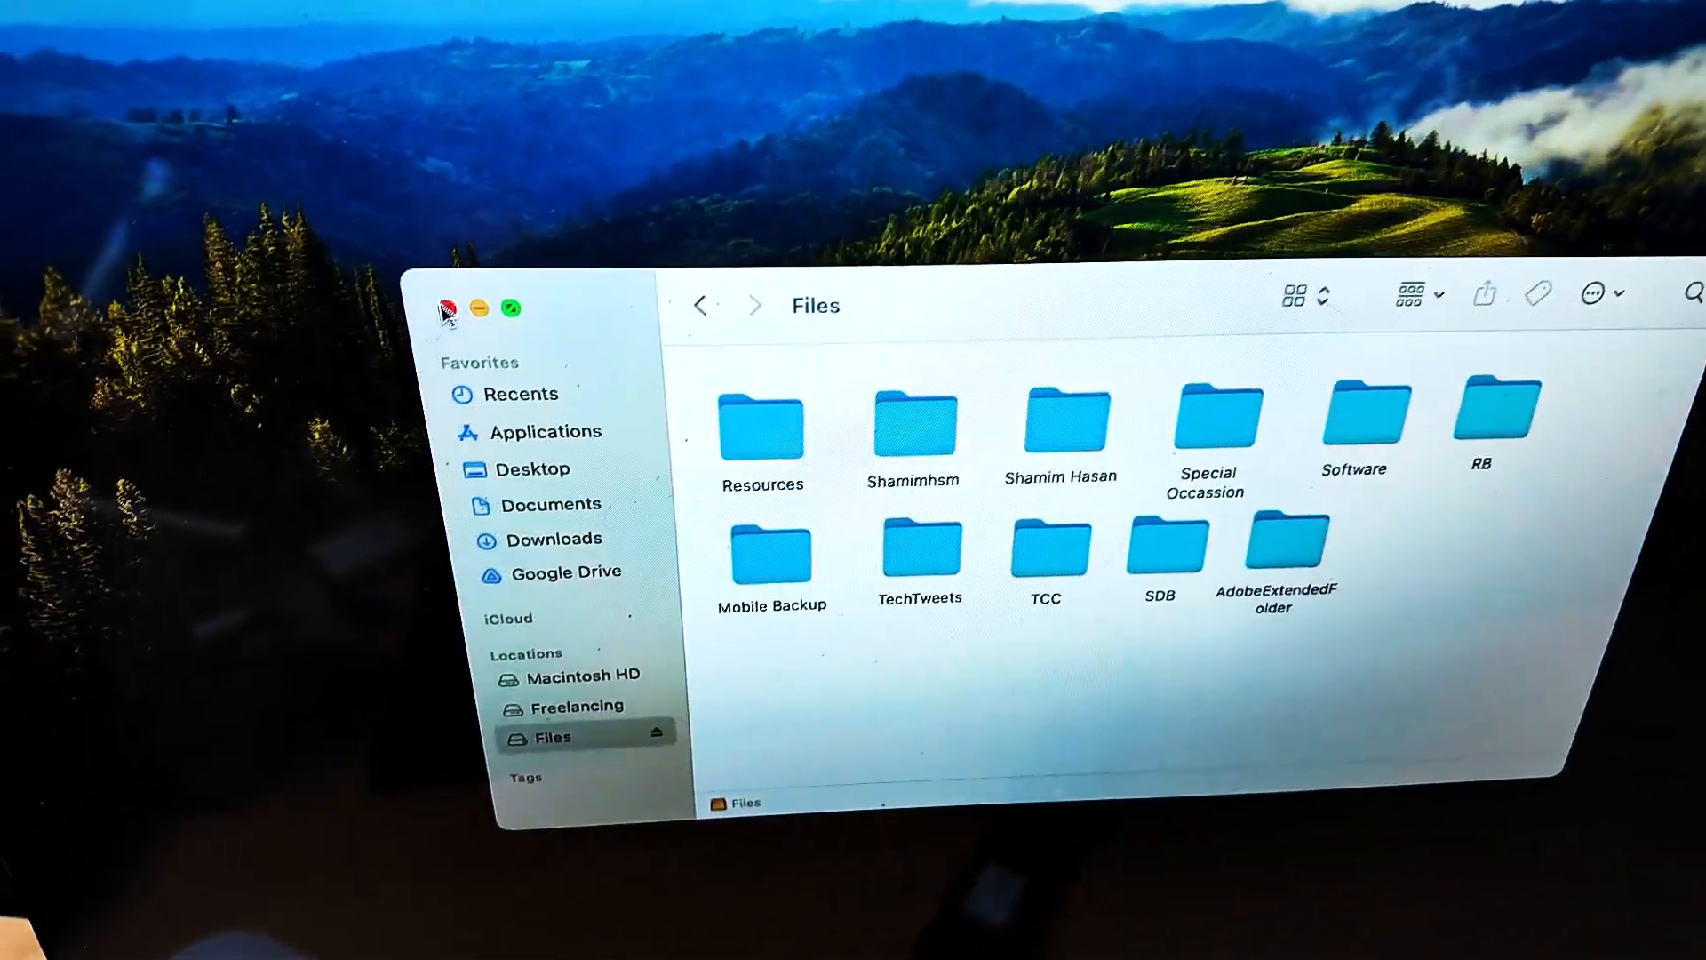
left_click(442, 308)
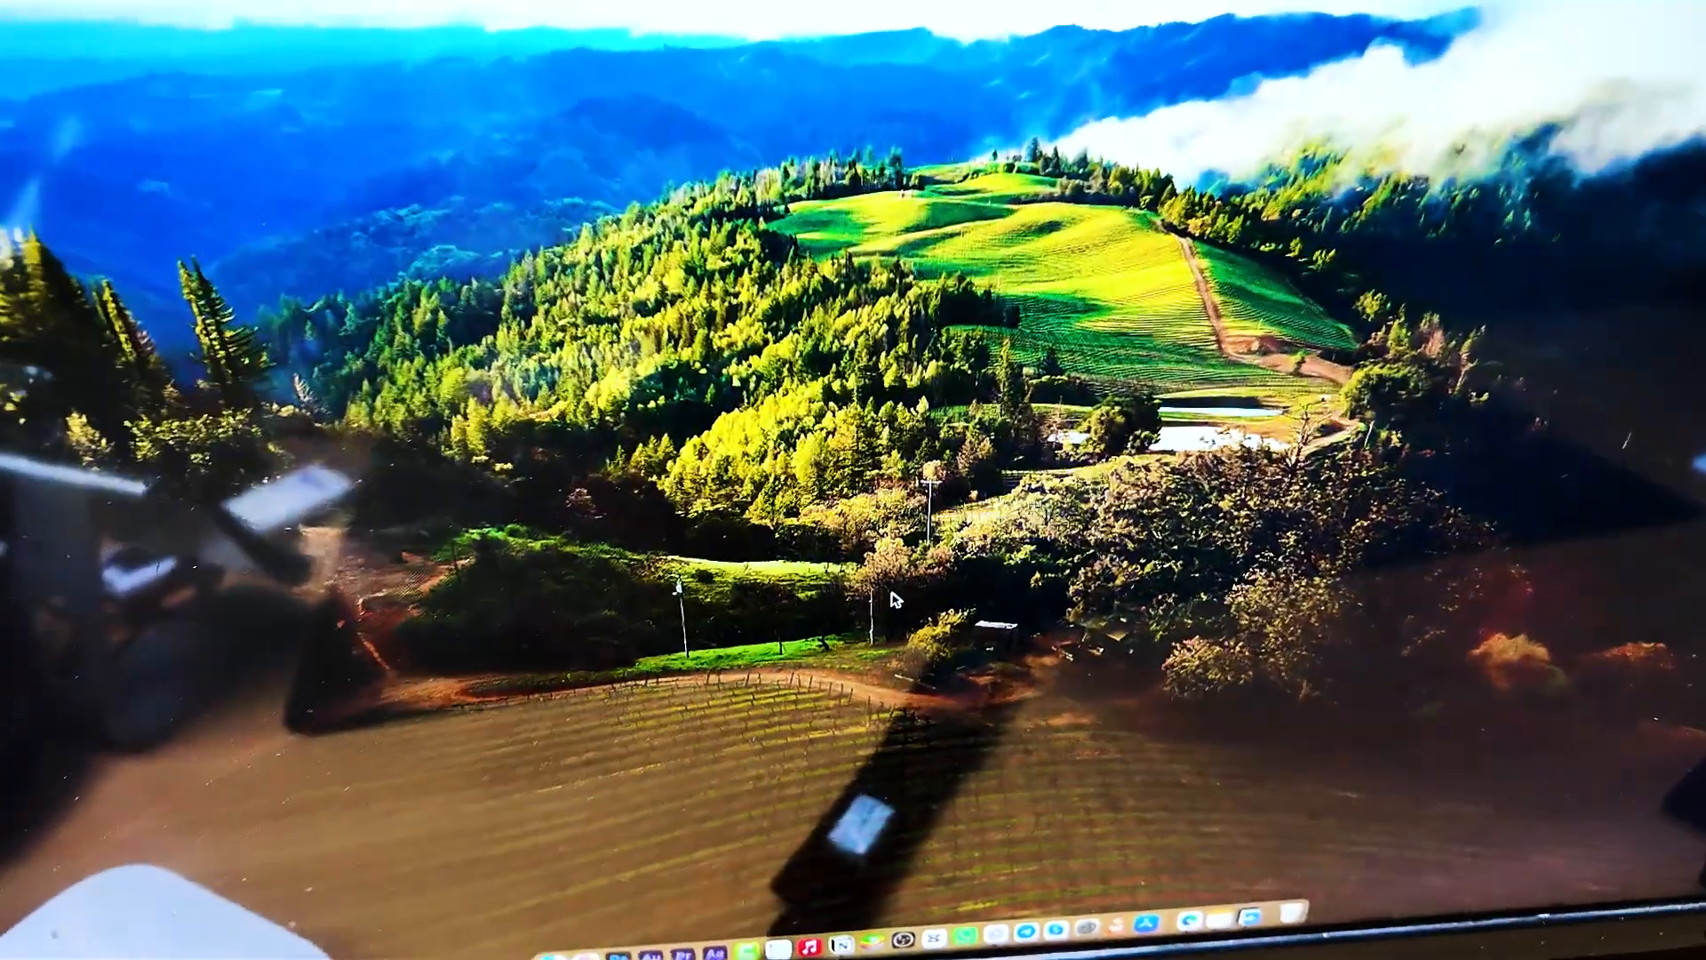